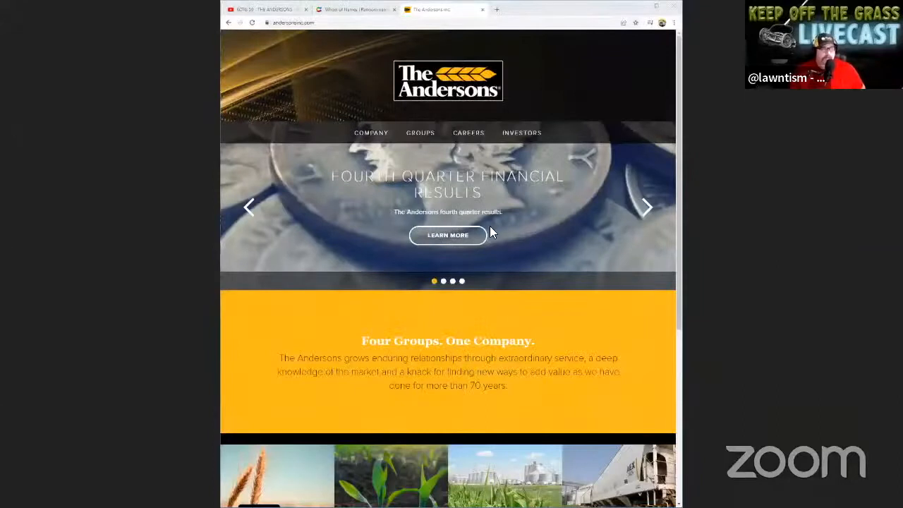
mouse_move(351, 133)
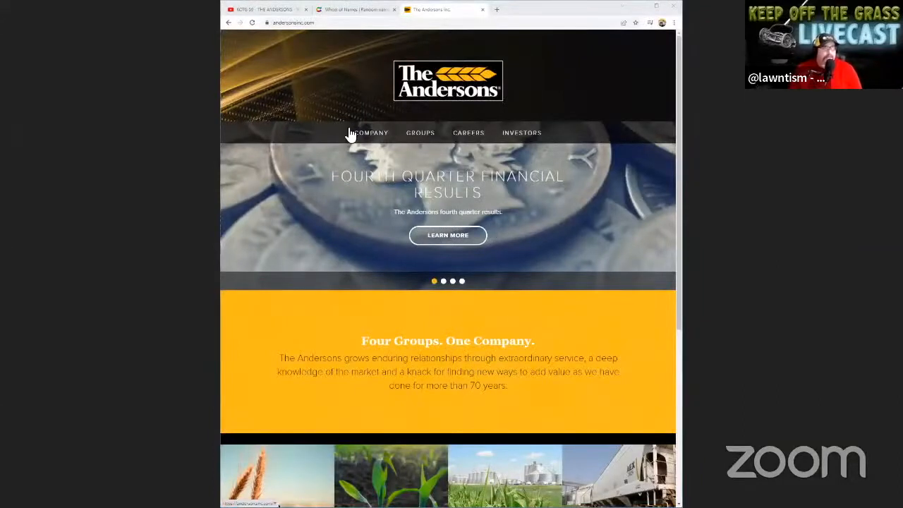
mouse_move(422, 136)
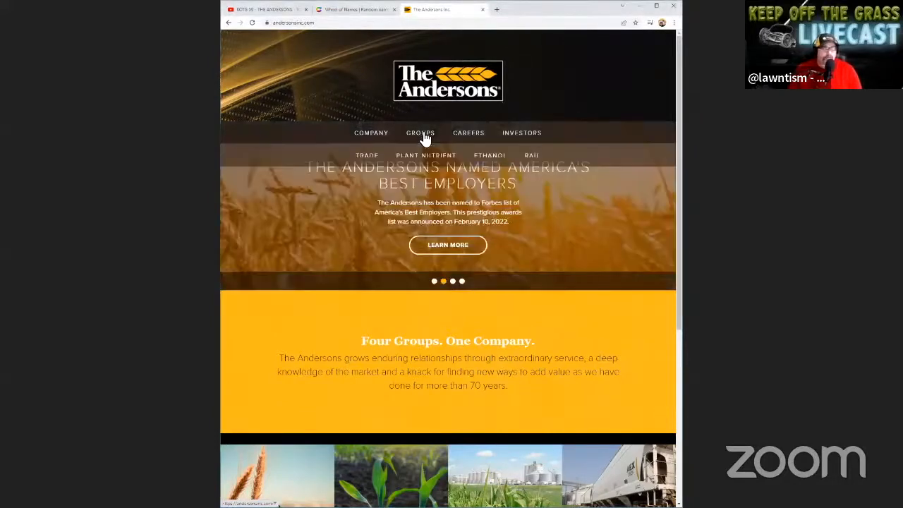
Go to the Plant Nutrient Group page and scroll to its Professional Turf and Horticulture section.
left_click(426, 153)
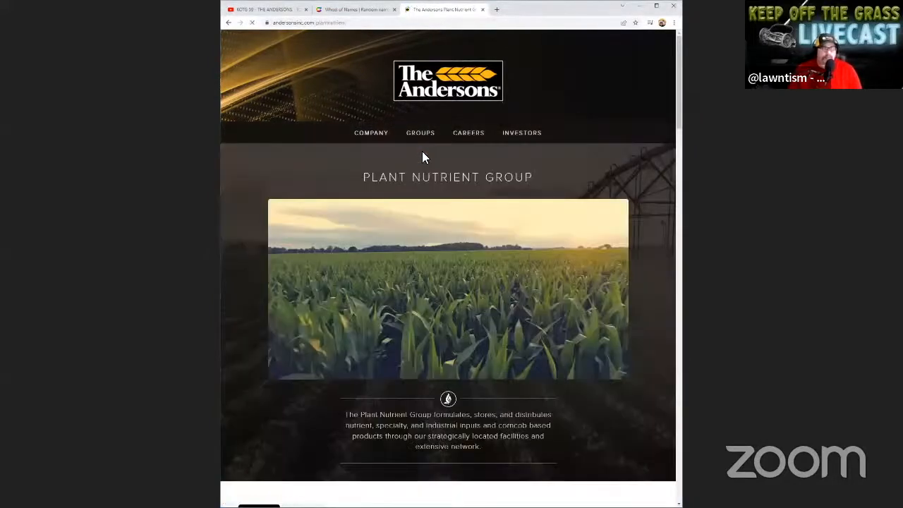
scroll("down", 3)
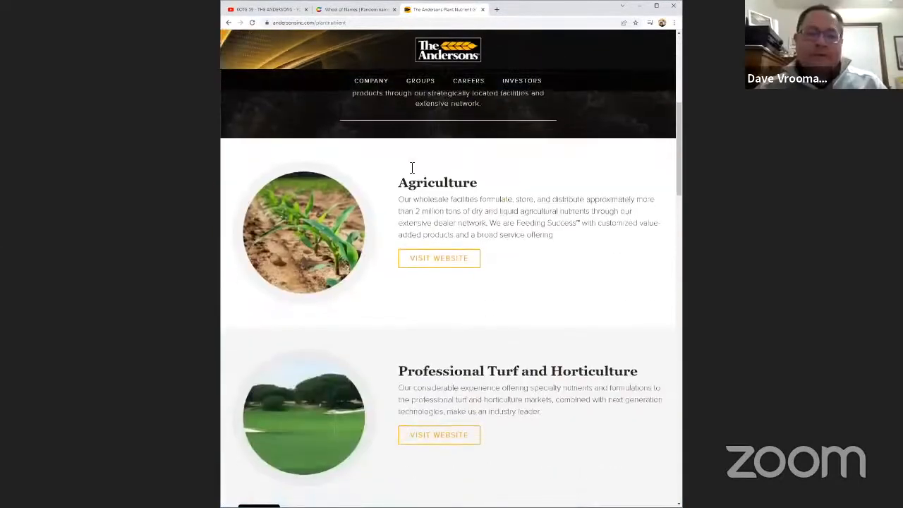
scroll("down", 3)
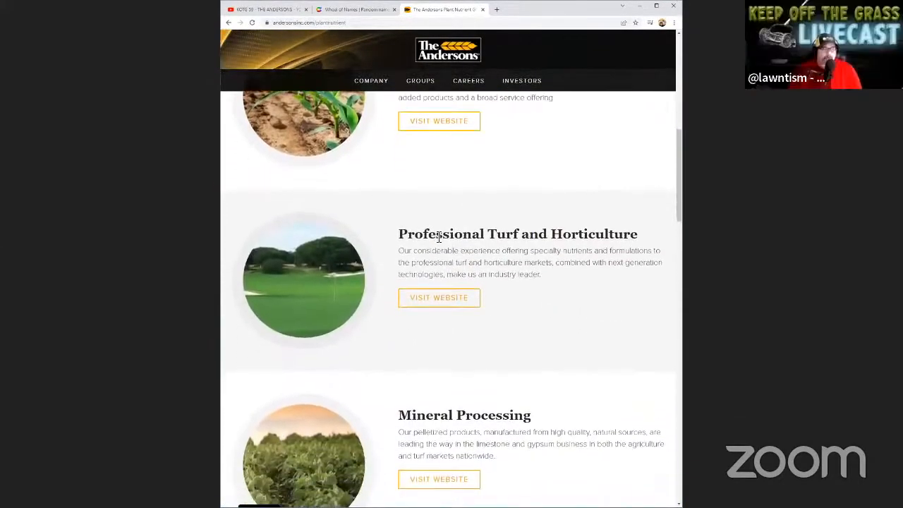
scroll("down", 3)
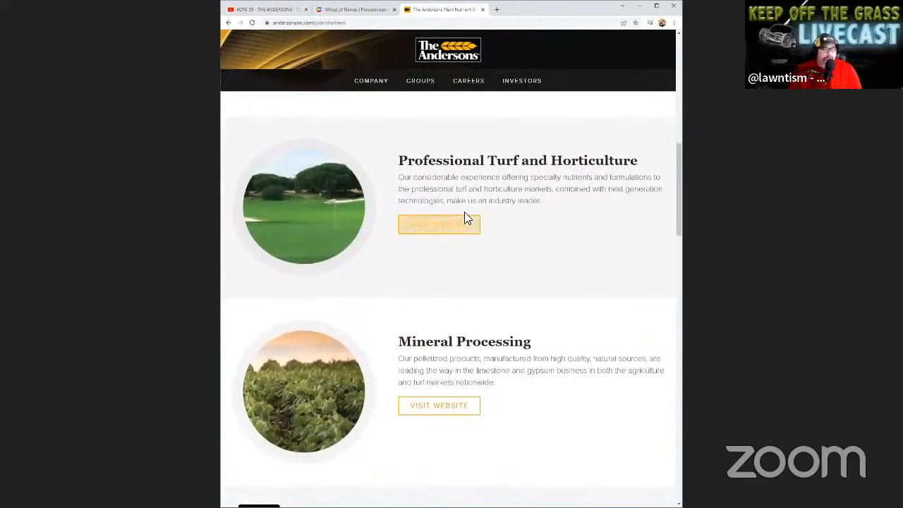
Visit the Turf & Ornamental site and scroll past its Golf, Sports Turf and Lawn & Landscape tiles.
left_click(439, 224)
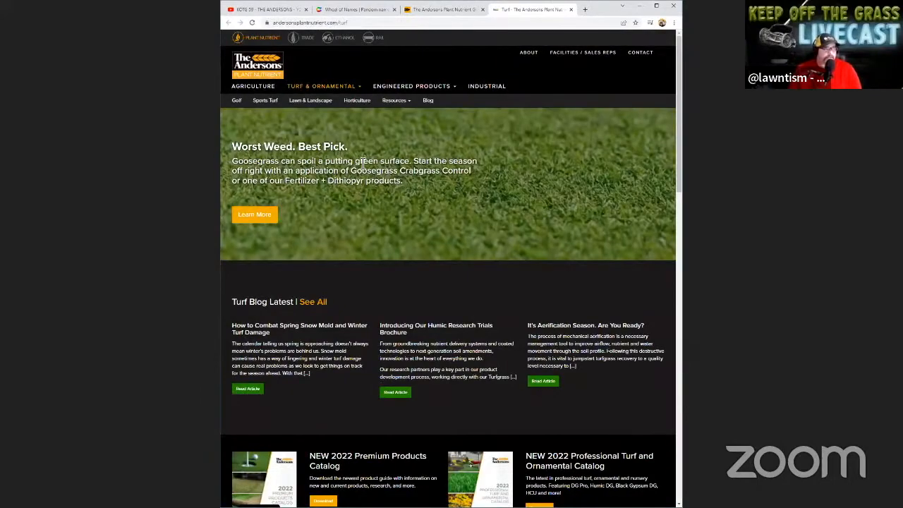
scroll("down", 3)
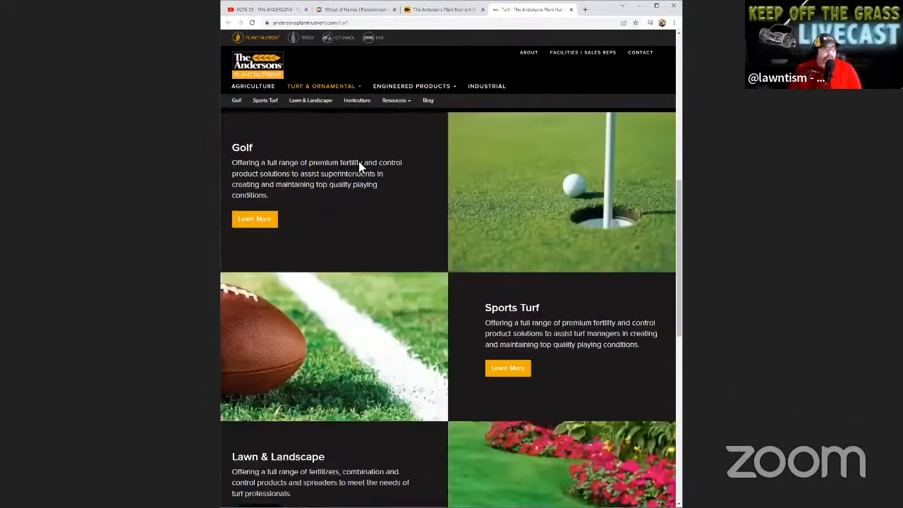
scroll("down", 3)
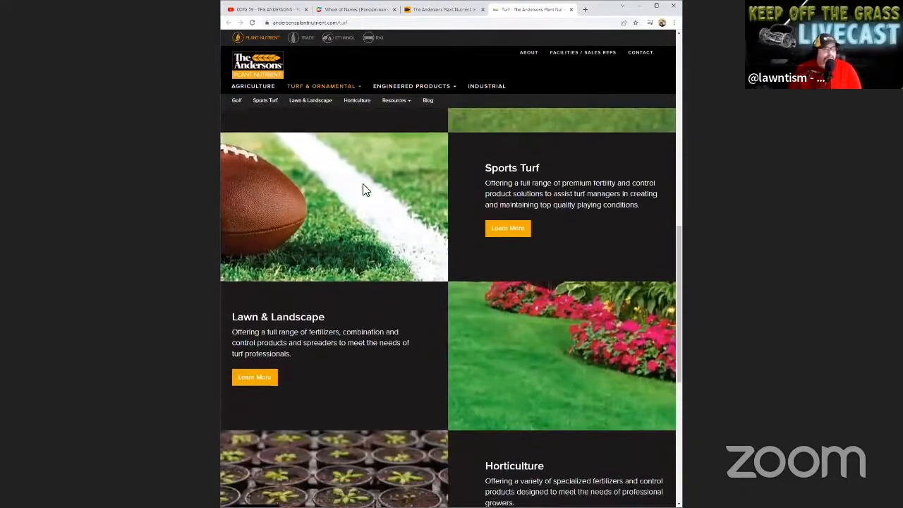
scroll("down", 3)
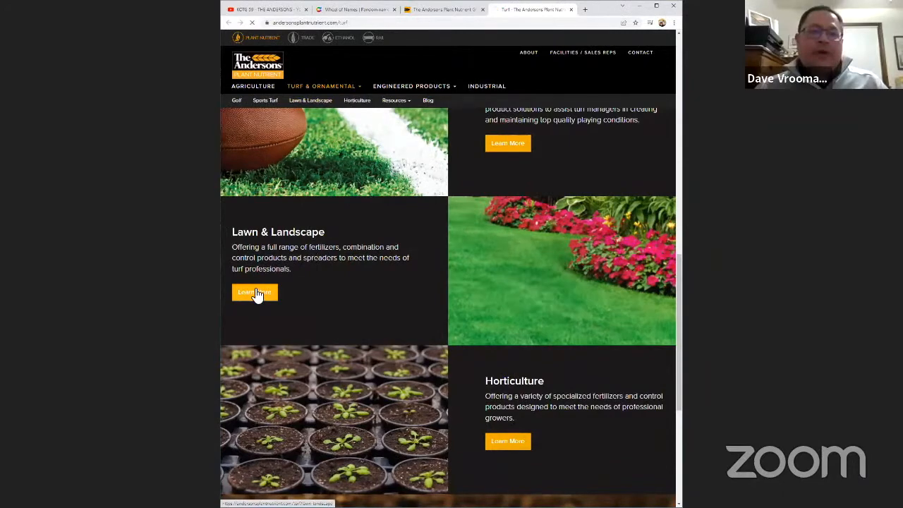
Enter the Lawn & Landscape section and reveal its Products category list.
left_click(254, 292)
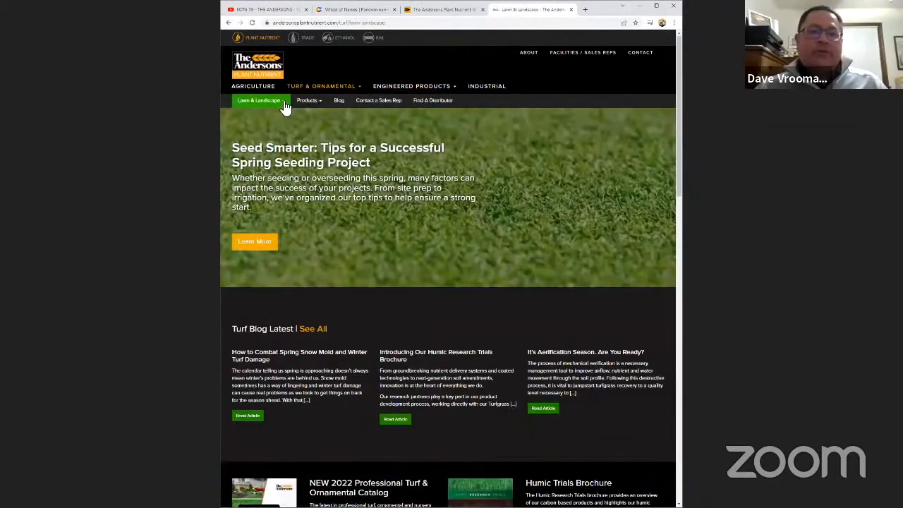
left_click(307, 100)
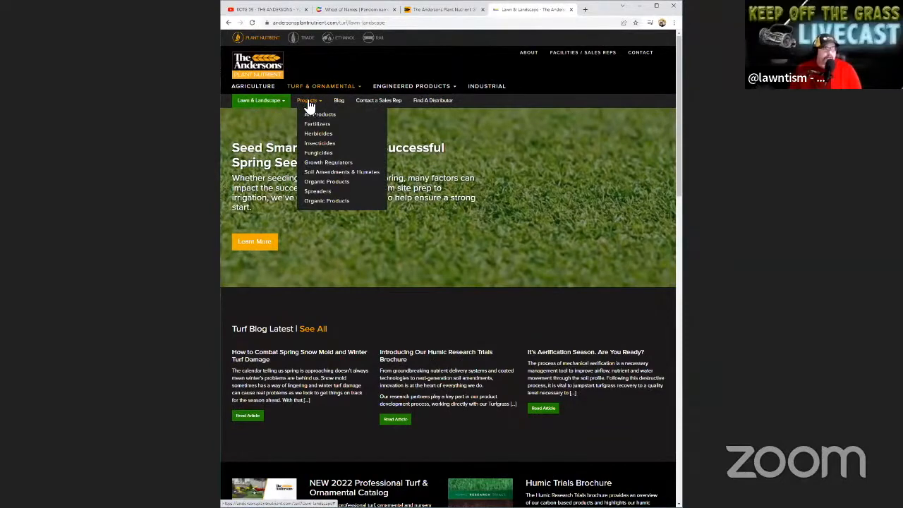
mouse_move(322, 114)
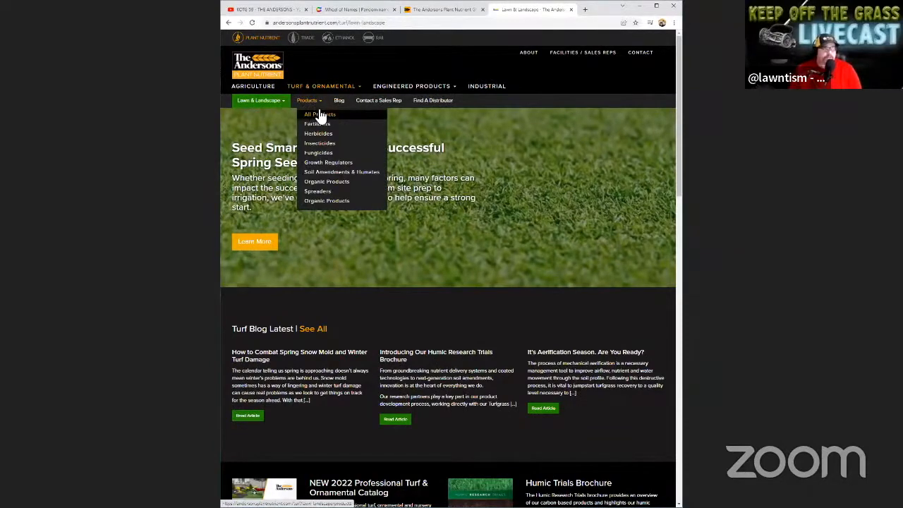
mouse_move(319, 181)
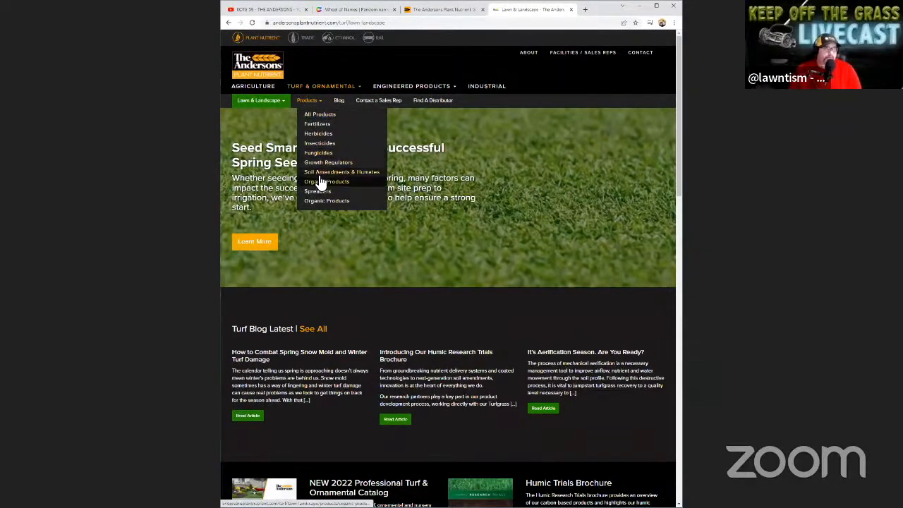
mouse_move(319, 127)
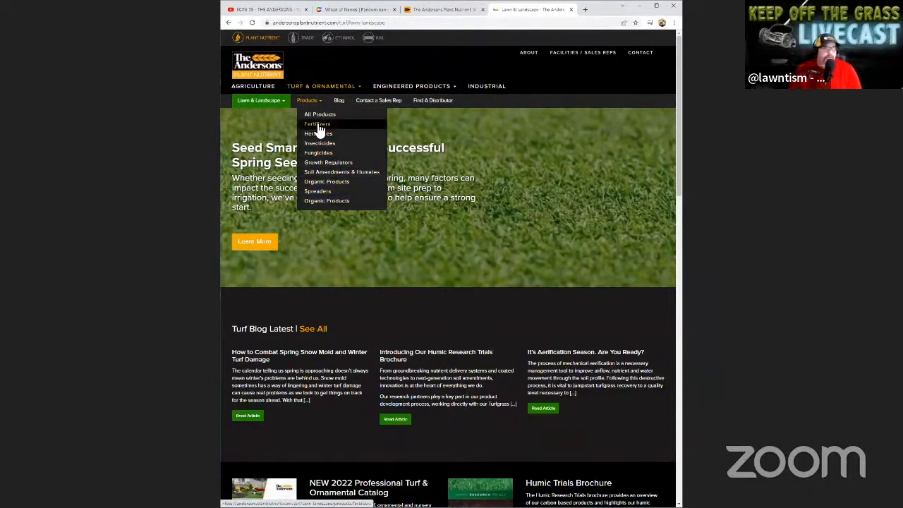
Show the Lawn & Landscape fertilizer listings and scroll through the Foltec LG Classic and LG Ultra tables.
left_click(317, 124)
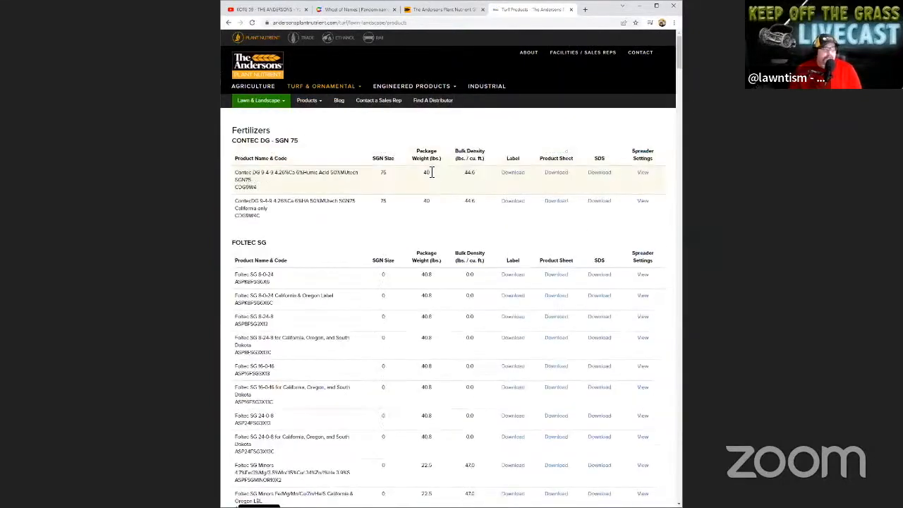
scroll("down", 3)
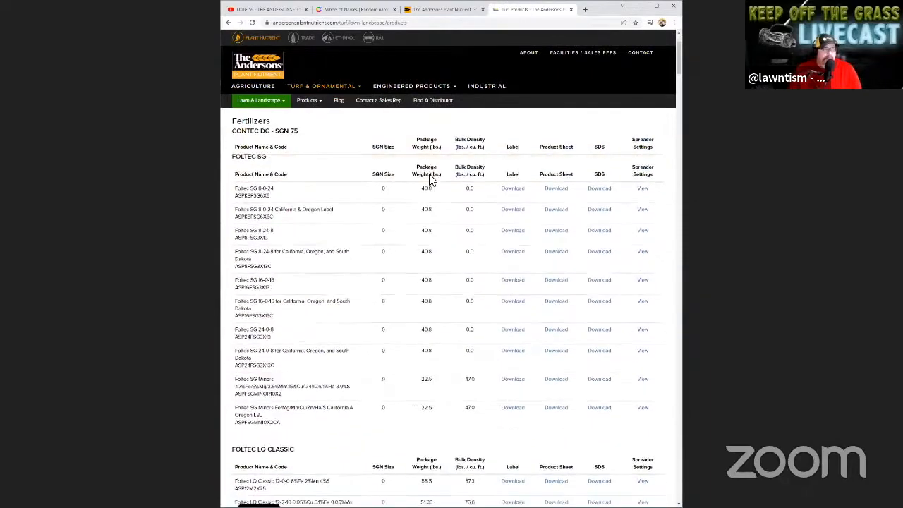
scroll("down", 3)
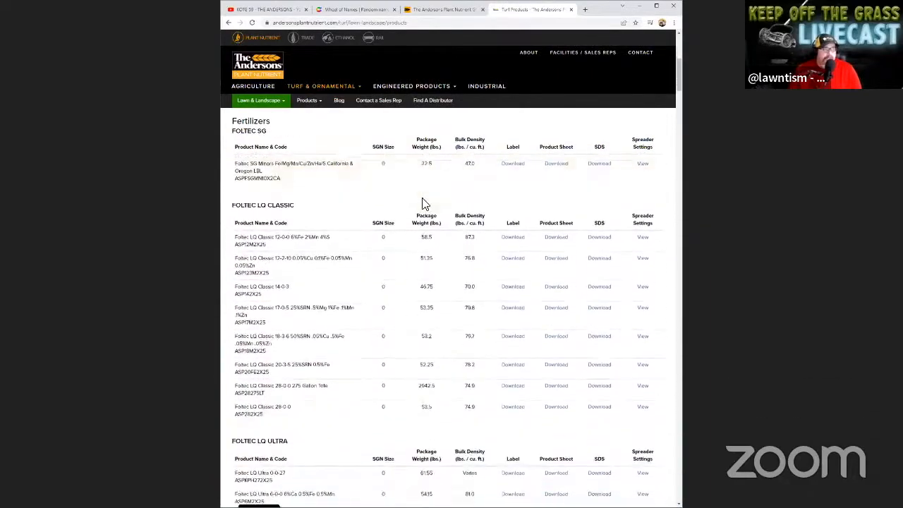
scroll("down", 3)
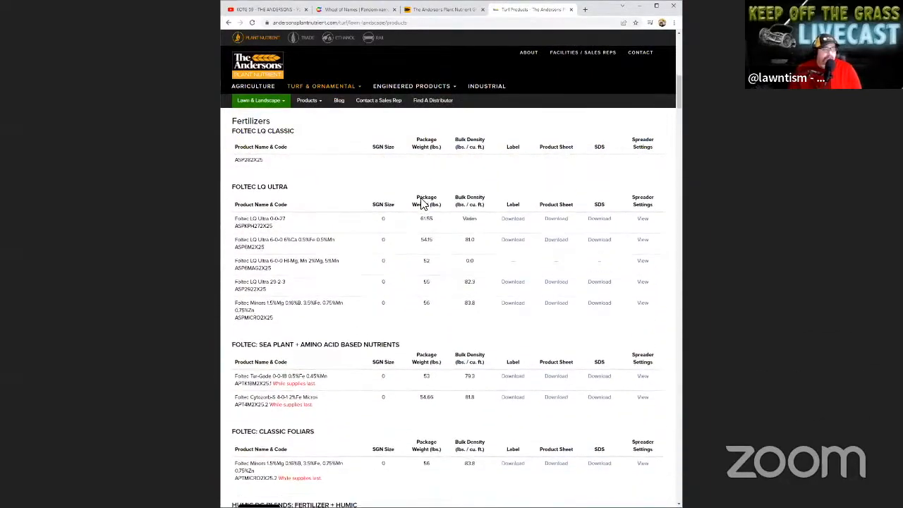
scroll("down", 3)
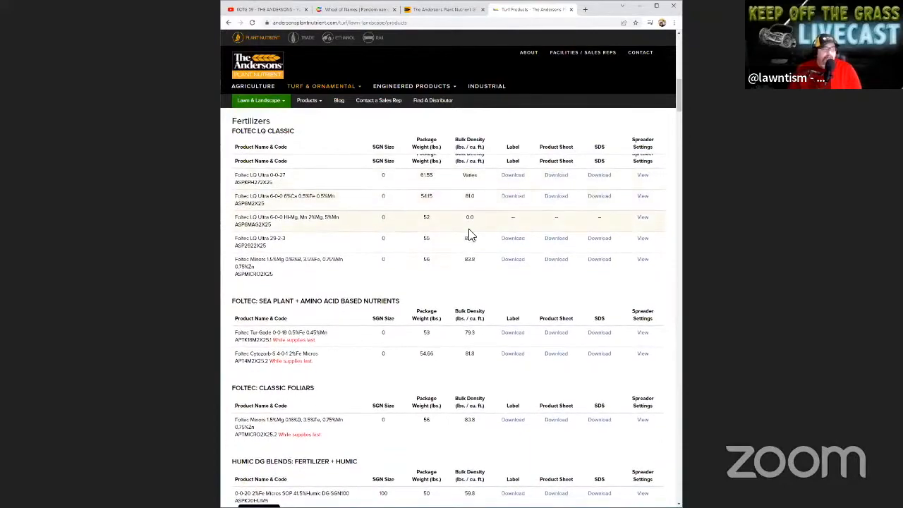
scroll("down", 3)
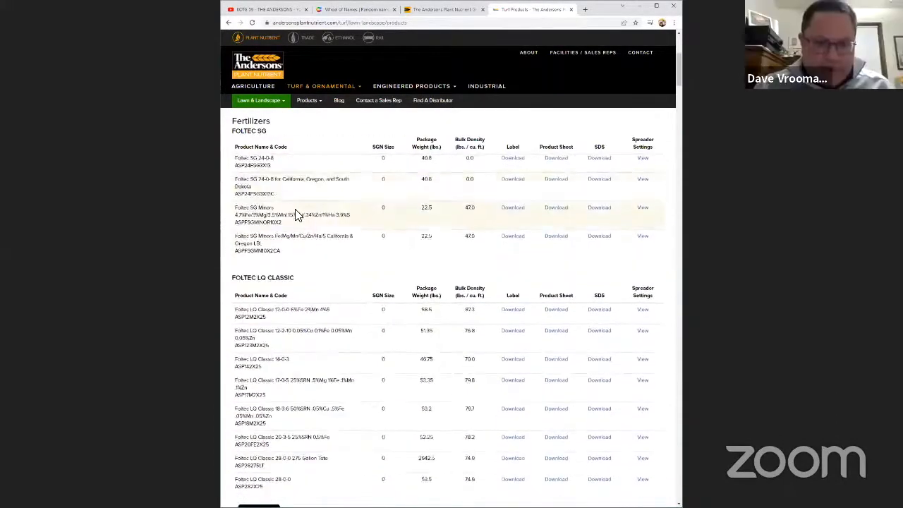
scroll("down", 3)
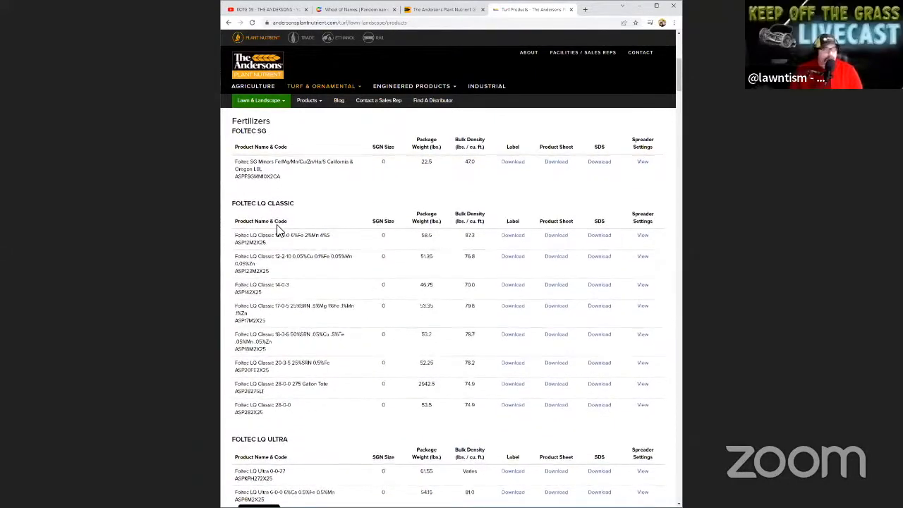
scroll("down", 3)
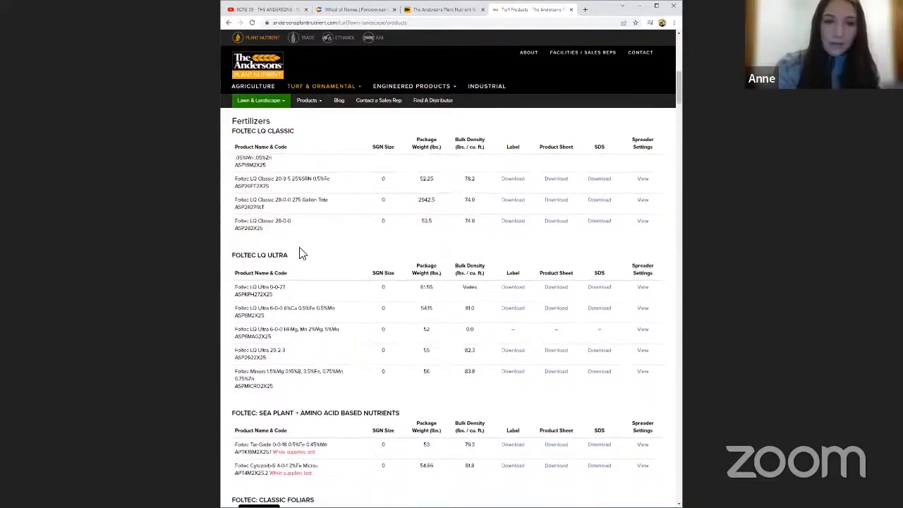
scroll("down", 3)
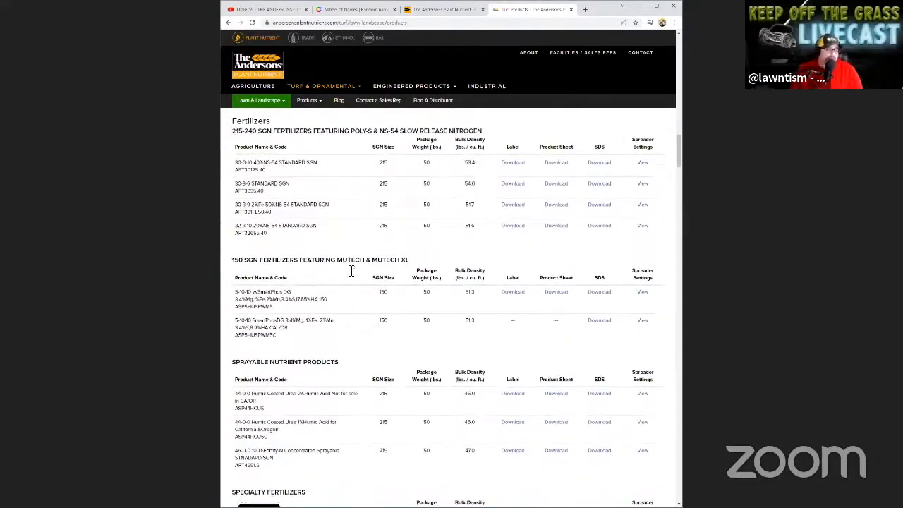
Scroll the Lawn & Landscape listing through the herbicide, insecticide and fungicide tables.
scroll("down", 3)
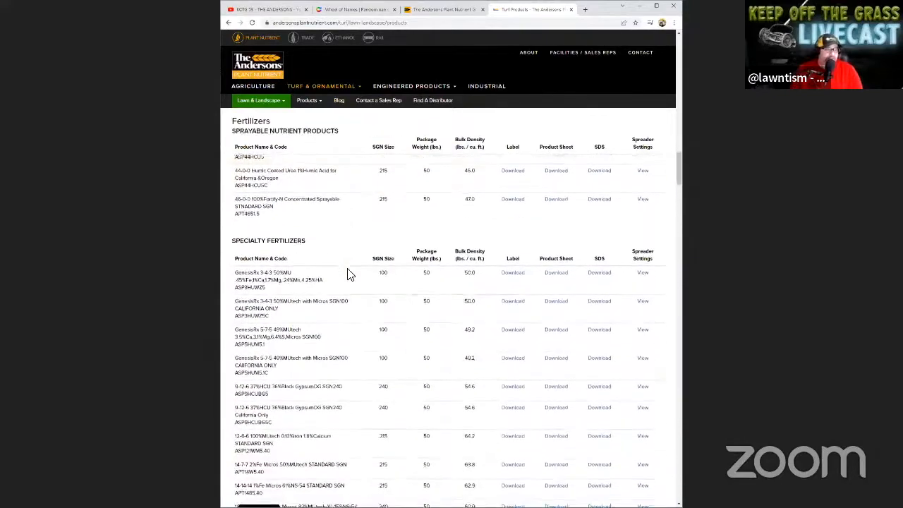
scroll("down", 3)
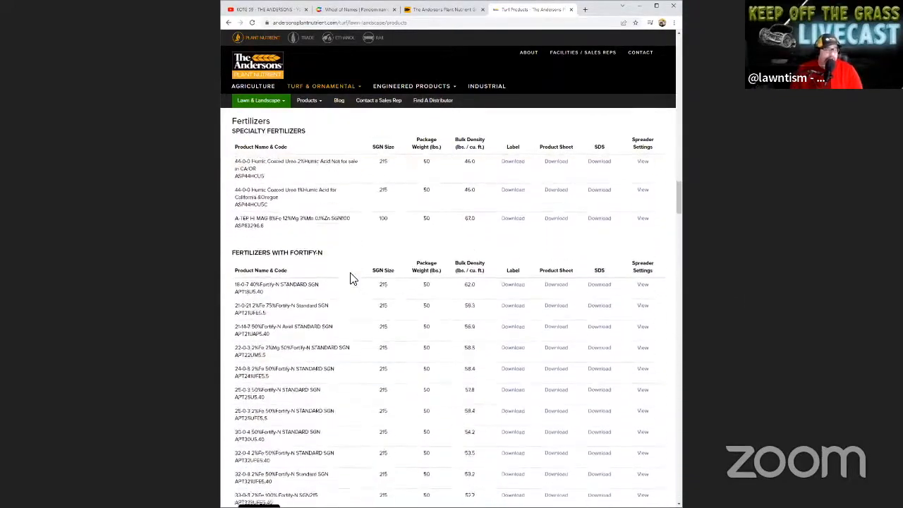
scroll("down", 3)
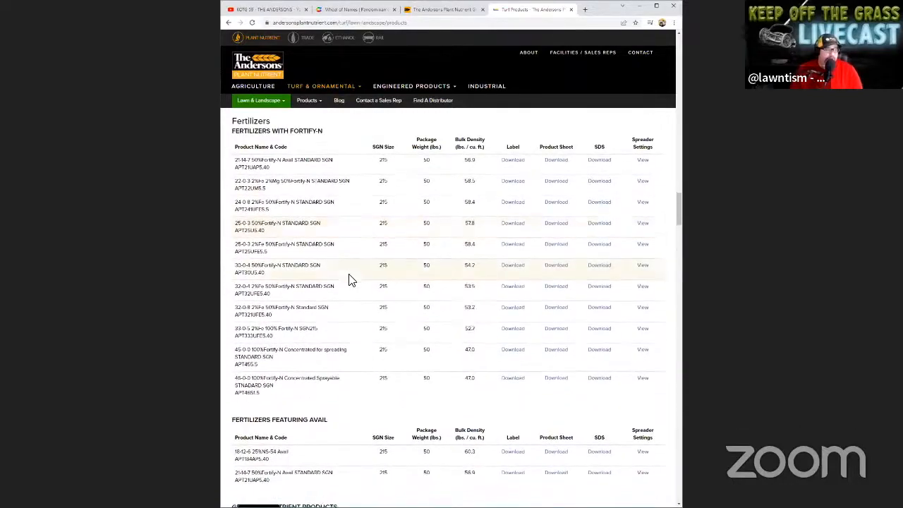
scroll("down", 3)
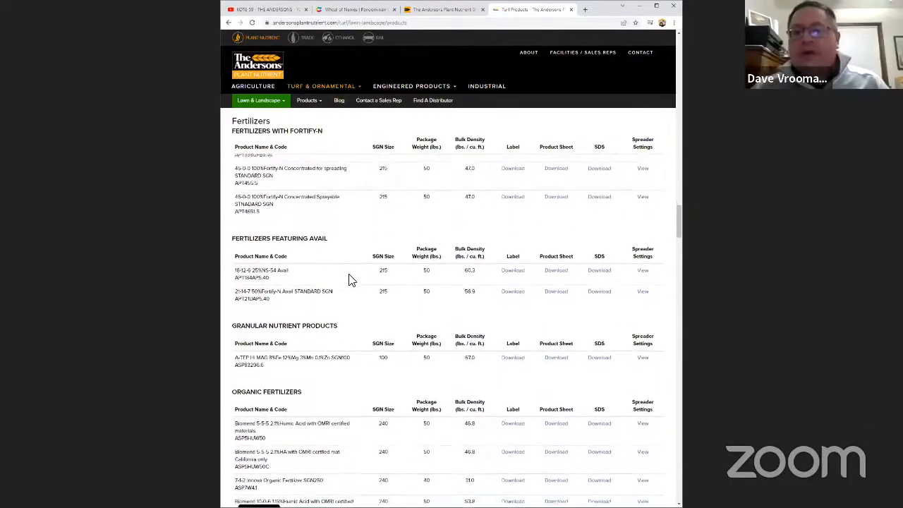
scroll("down", 3)
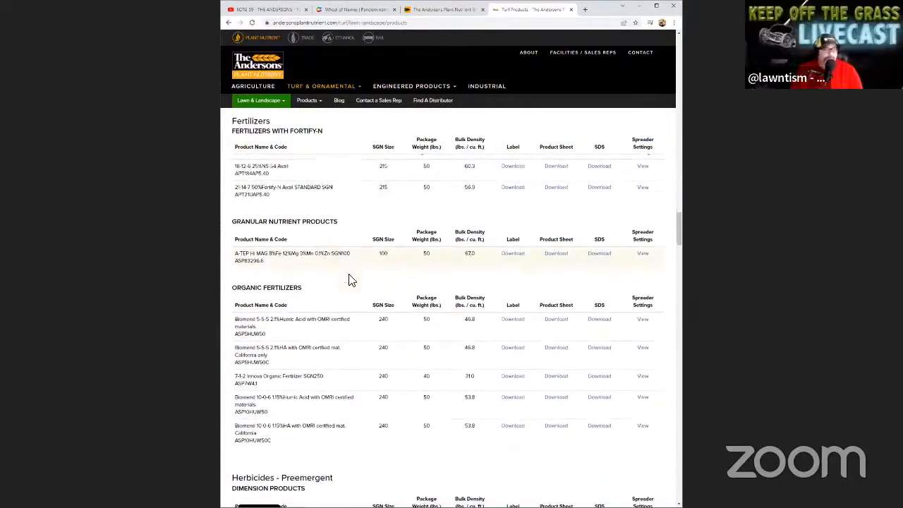
scroll("down", 3)
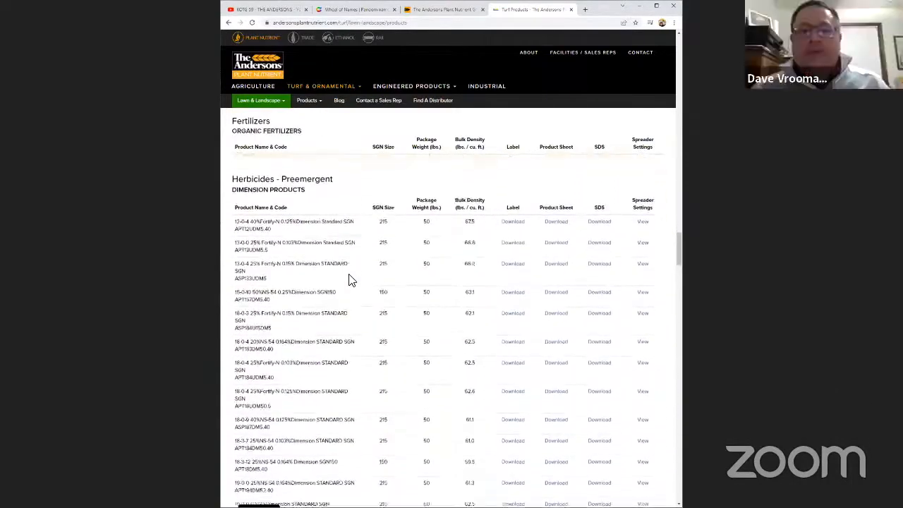
scroll("down", 3)
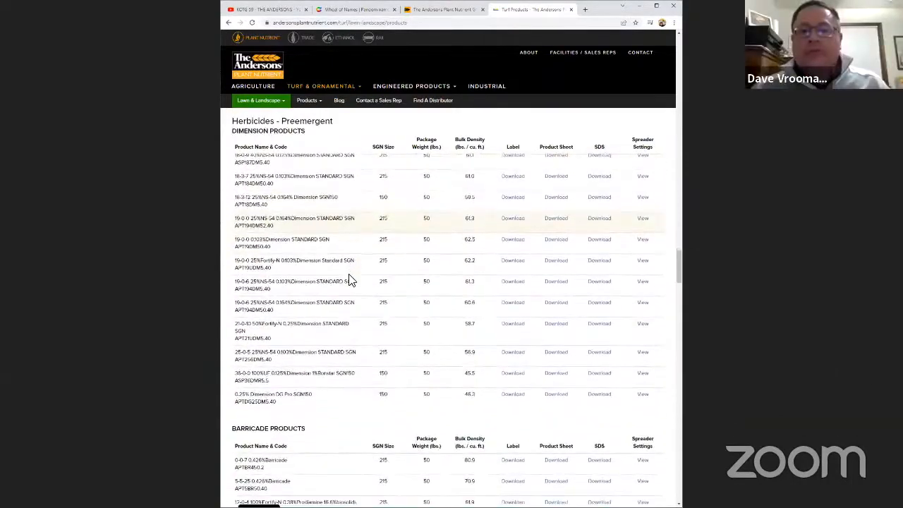
scroll("down", 3)
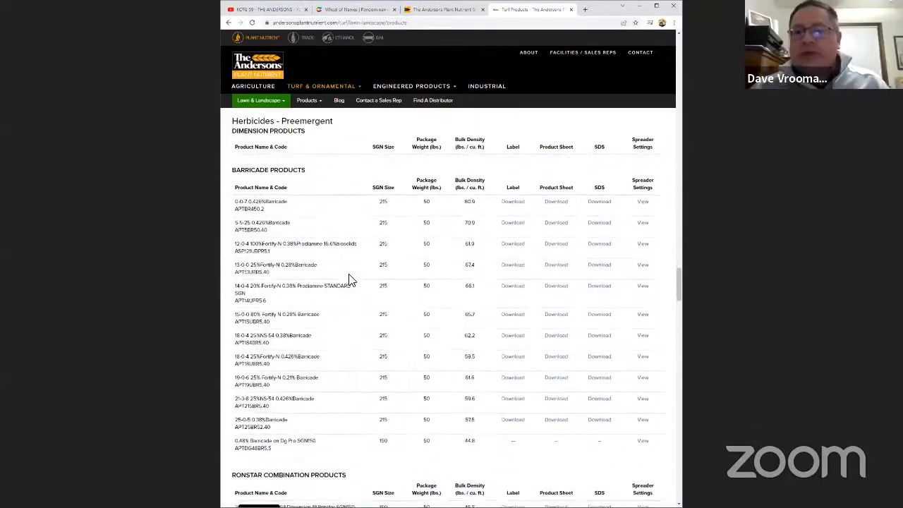
scroll("down", 3)
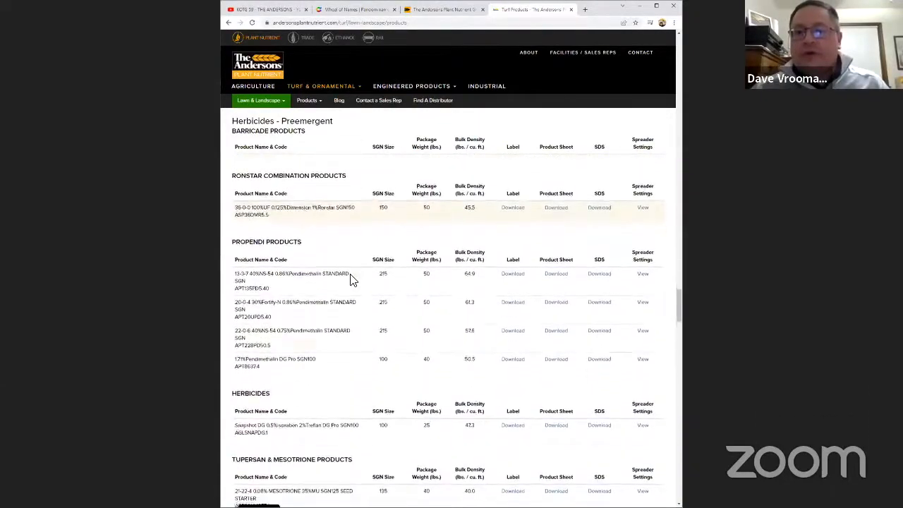
Continue past growth regulators and soil amendments into Spreaders, then bring up the turf market section list.
scroll("down", 3)
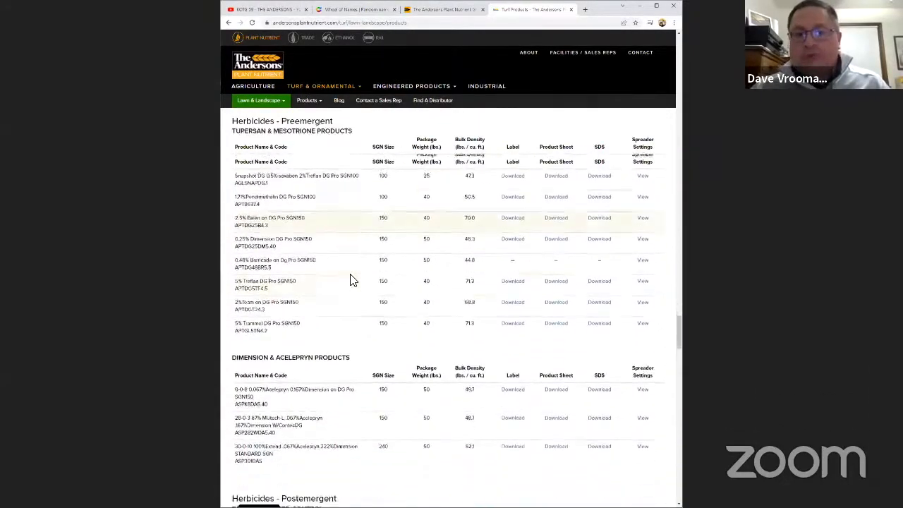
scroll("down", 3)
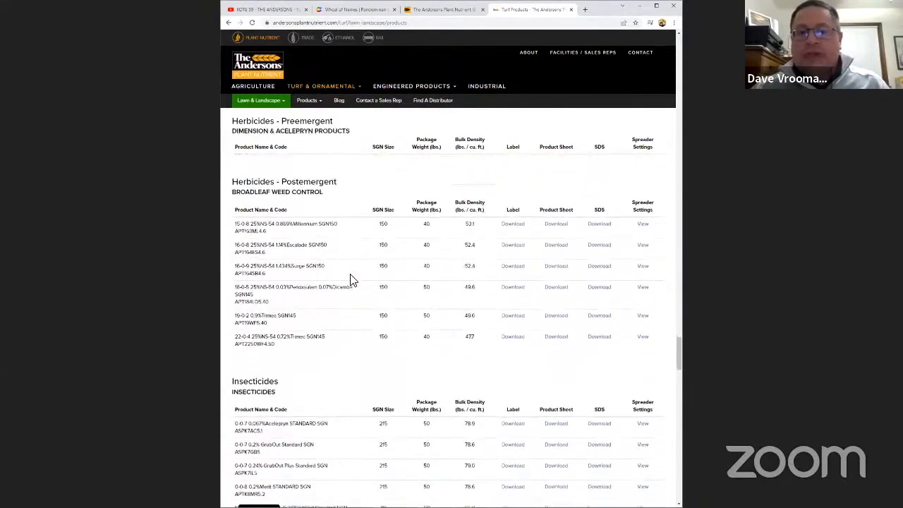
scroll("down", 3)
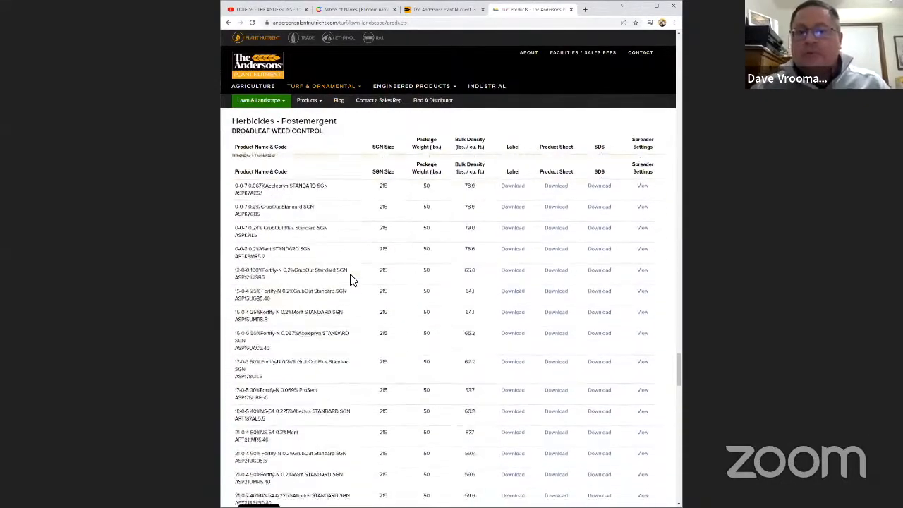
scroll("down", 3)
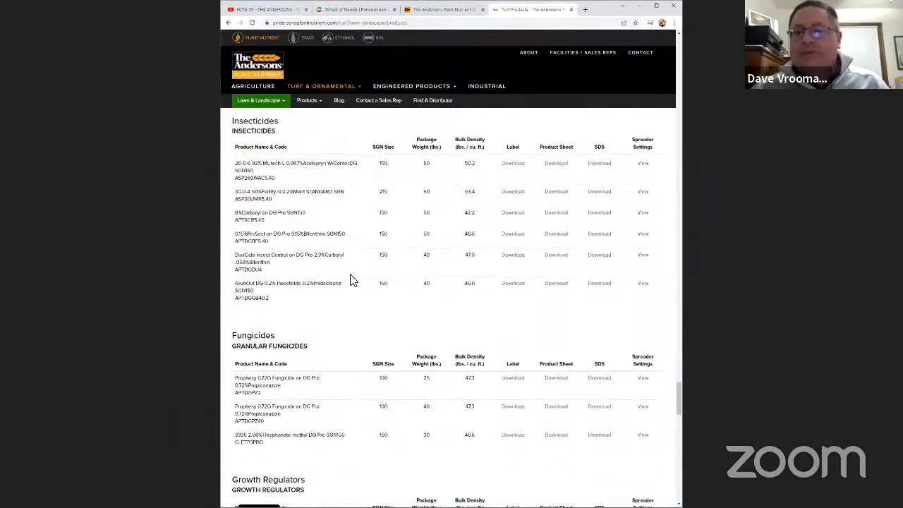
scroll("down", 3)
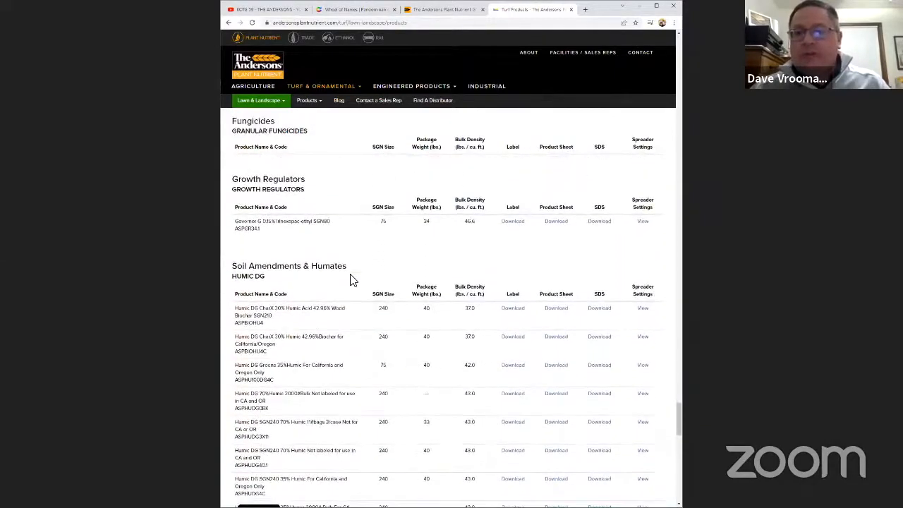
scroll("down", 3)
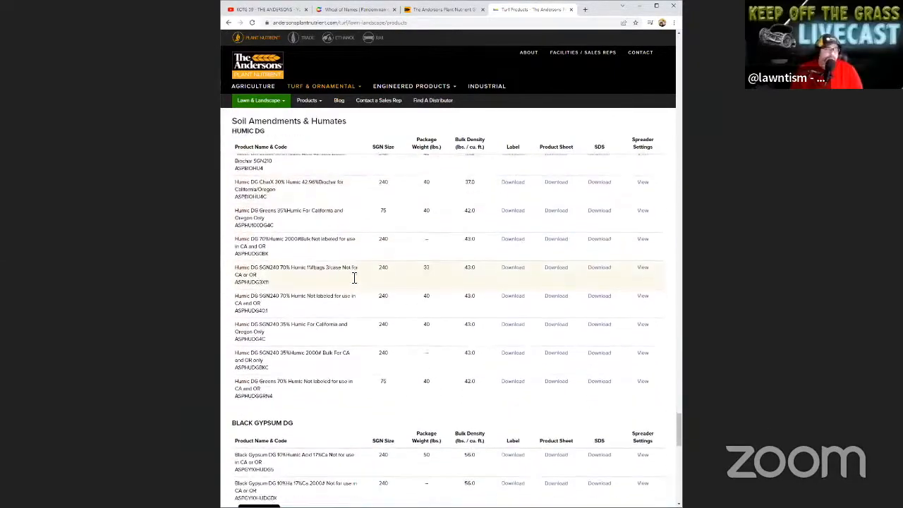
scroll("down", 3)
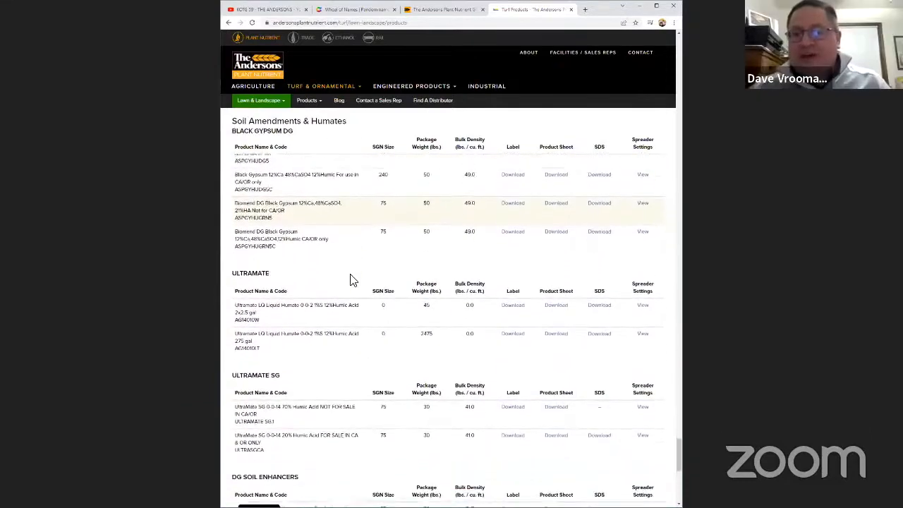
scroll("down", 3)
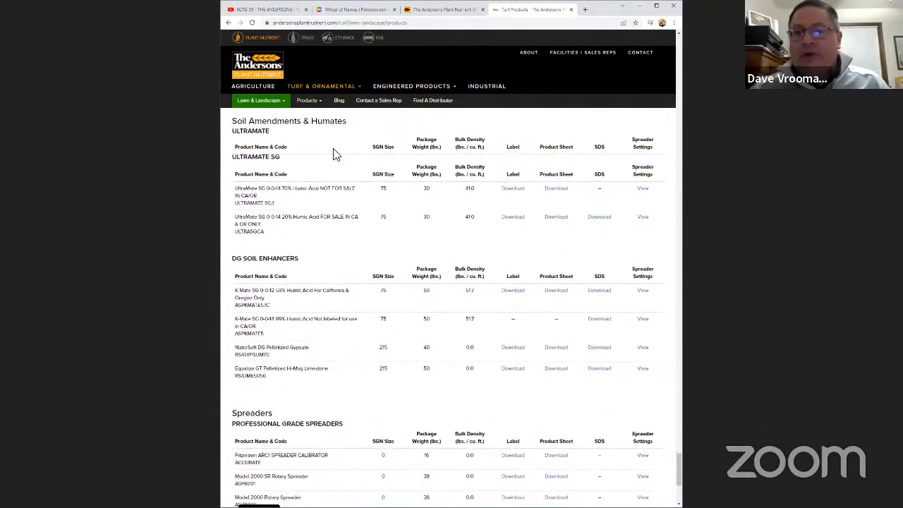
left_click(260, 100)
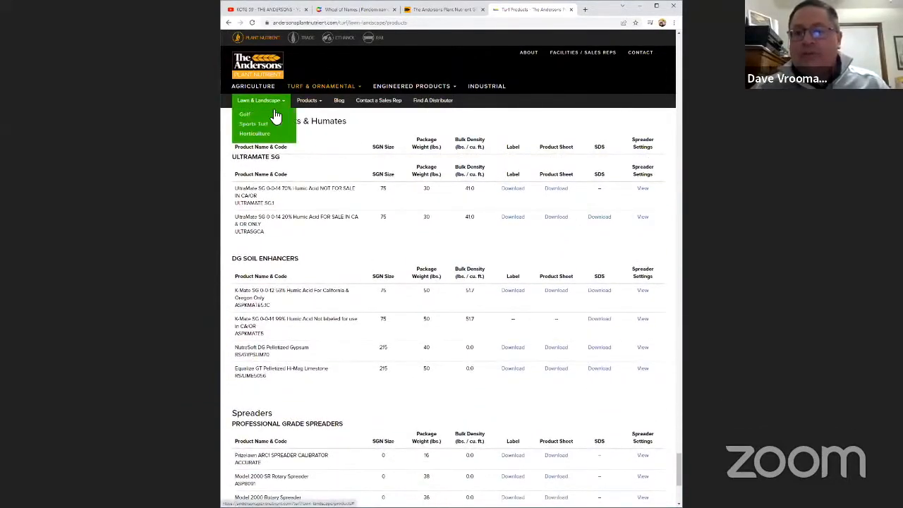
Switch to the Golf turf section and open its products page listing fertilizer and herbicide categories.
left_click(245, 113)
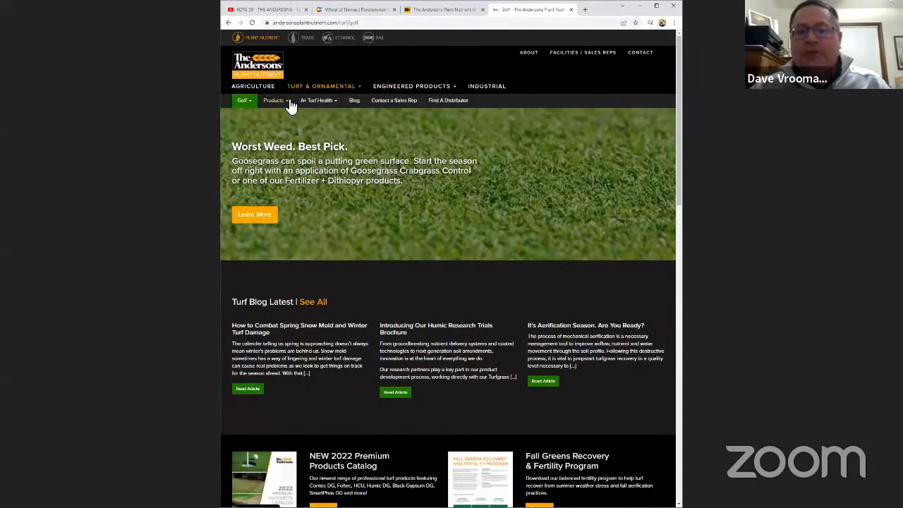
left_click(274, 100)
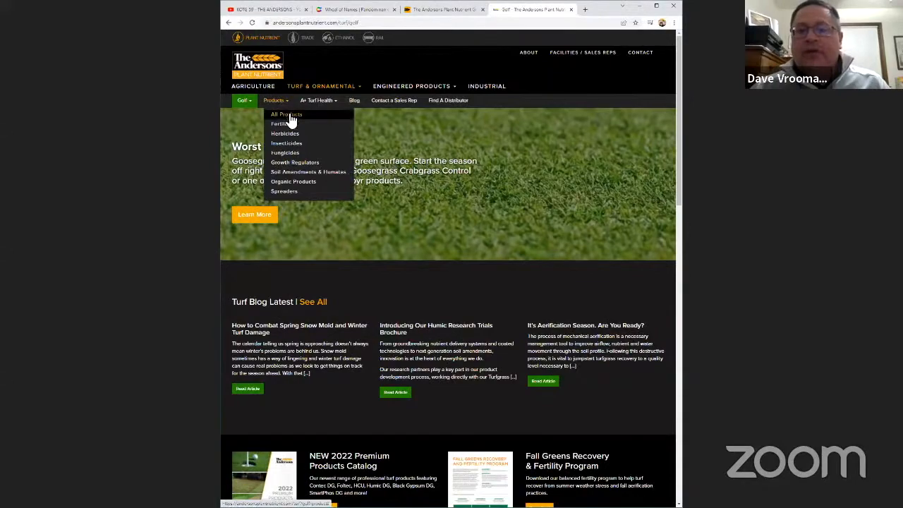
scroll("down", 3)
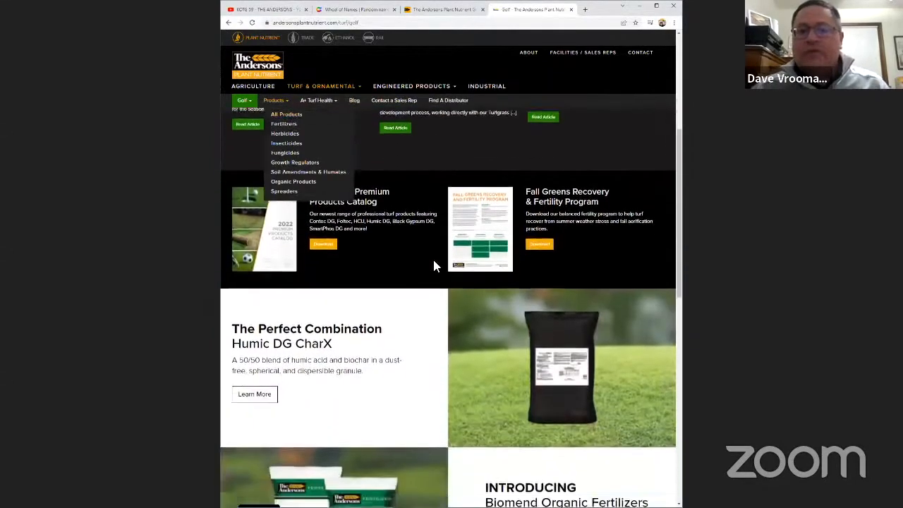
scroll("down", 3)
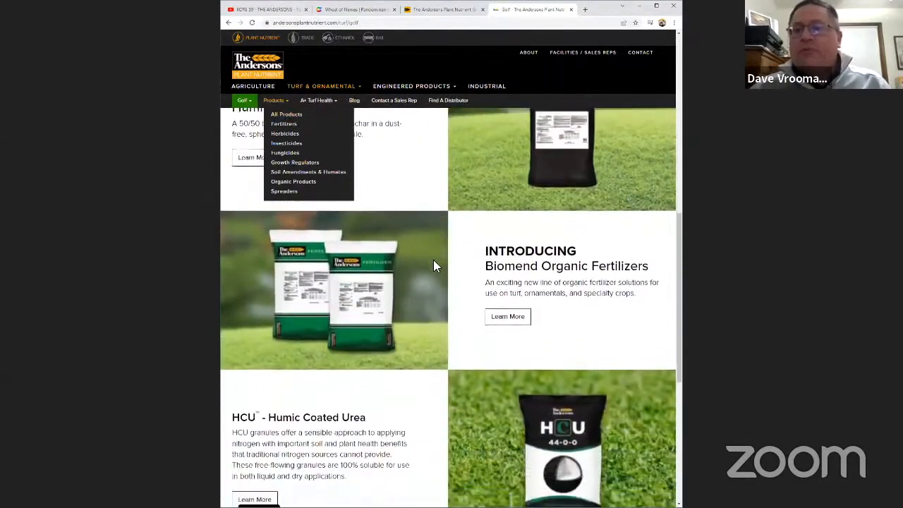
scroll("down", 3)
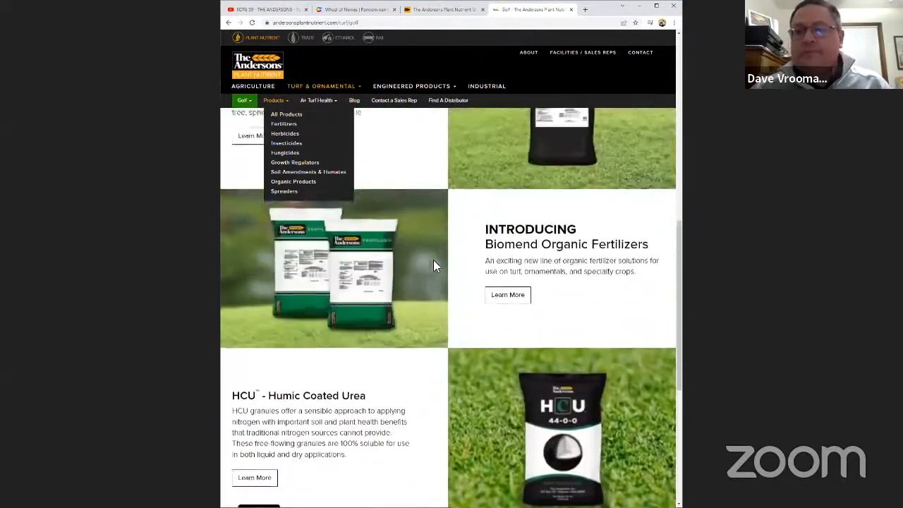
left_click(285, 114)
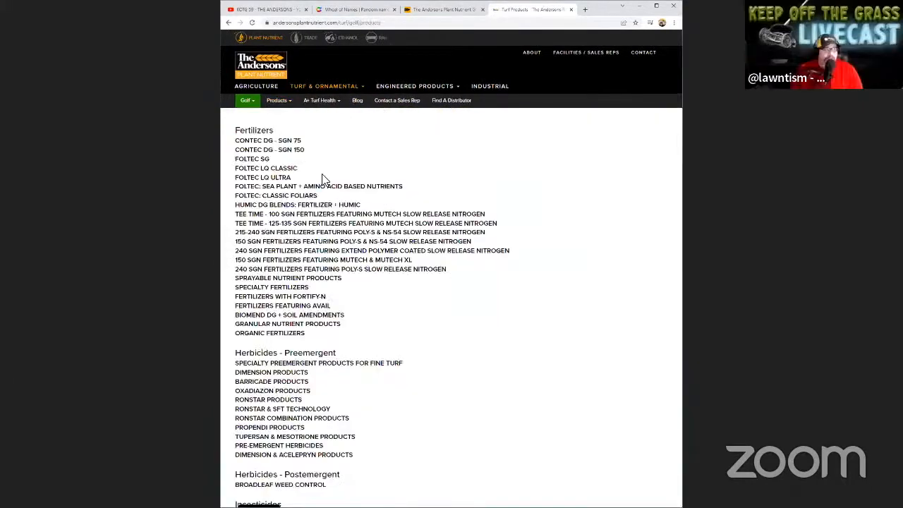
Load the Golf fertilizer tables and scroll through Contec DG, Foltec SG, LG Classic and LG Ultra to Humic DG Blends.
left_click(266, 140)
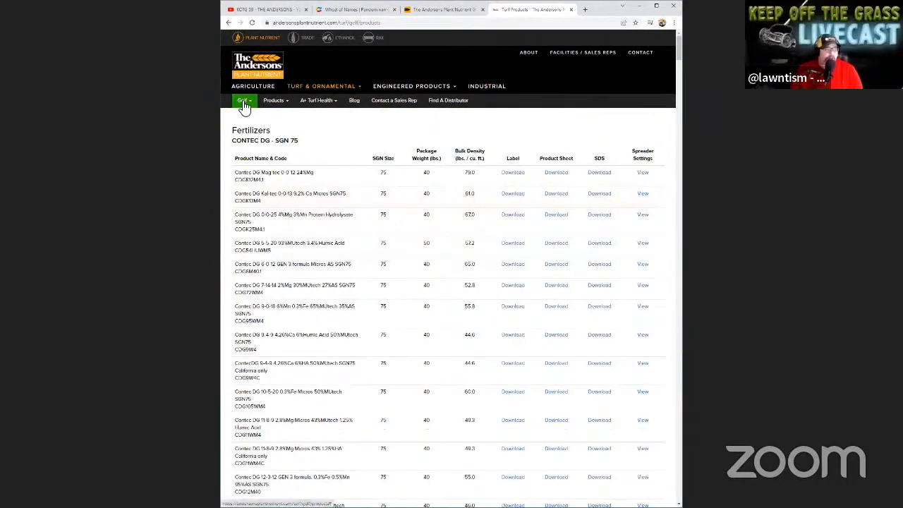
mouse_move(341, 192)
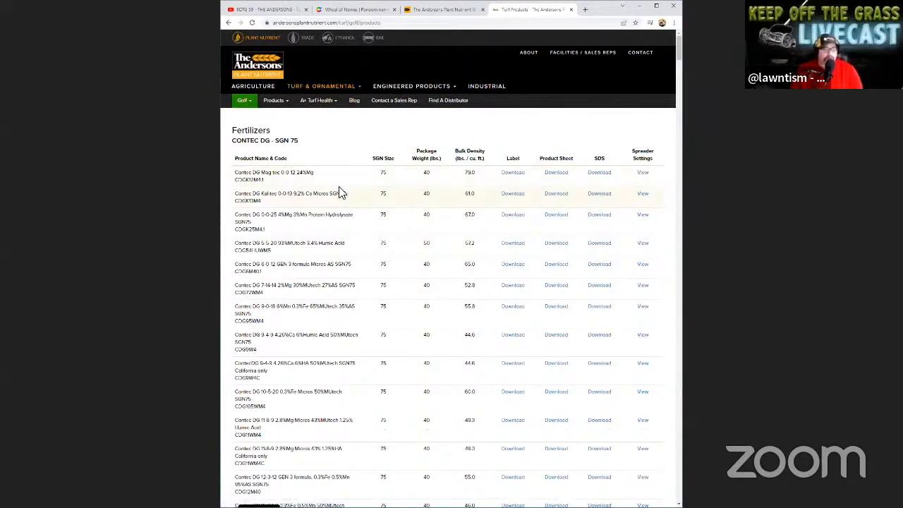
scroll("down", 3)
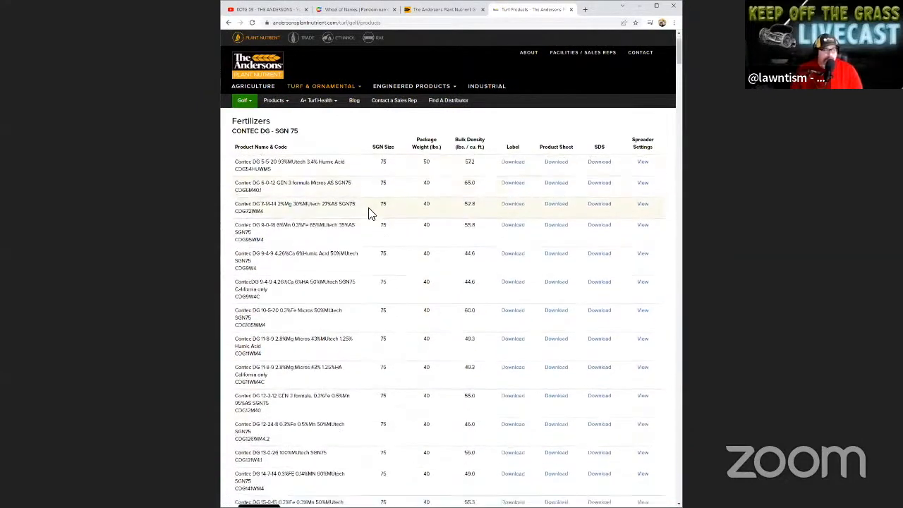
scroll("down", 3)
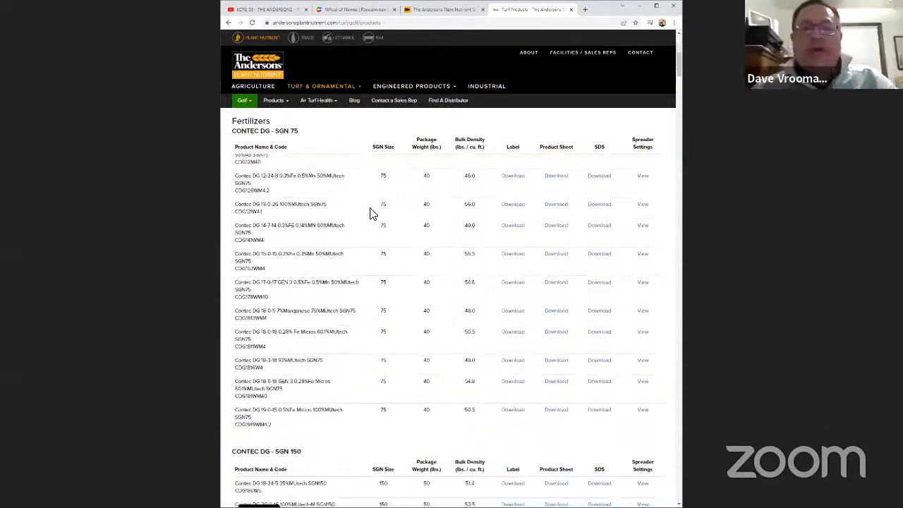
scroll("down", 3)
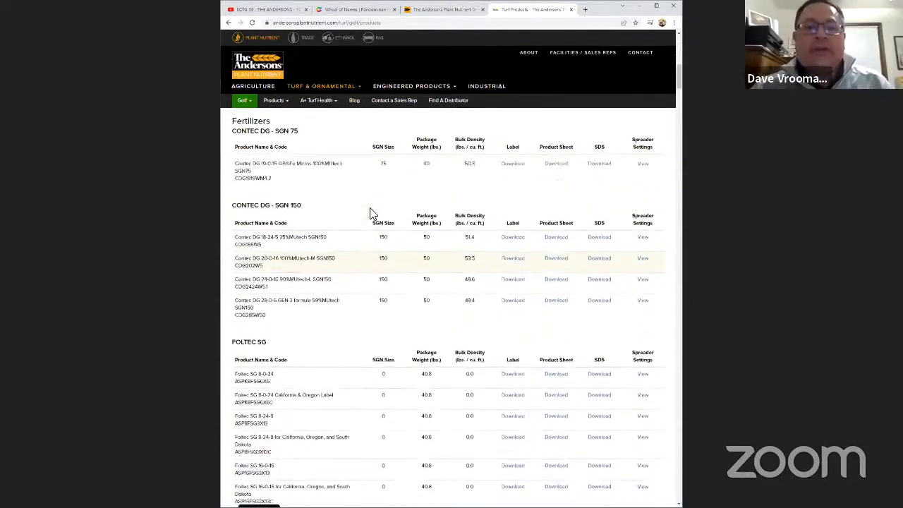
scroll("down", 3)
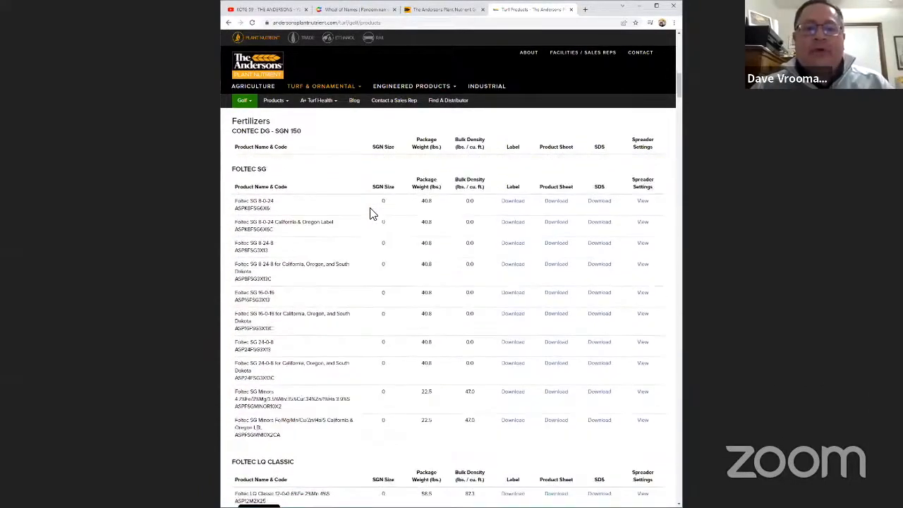
scroll("down", 3)
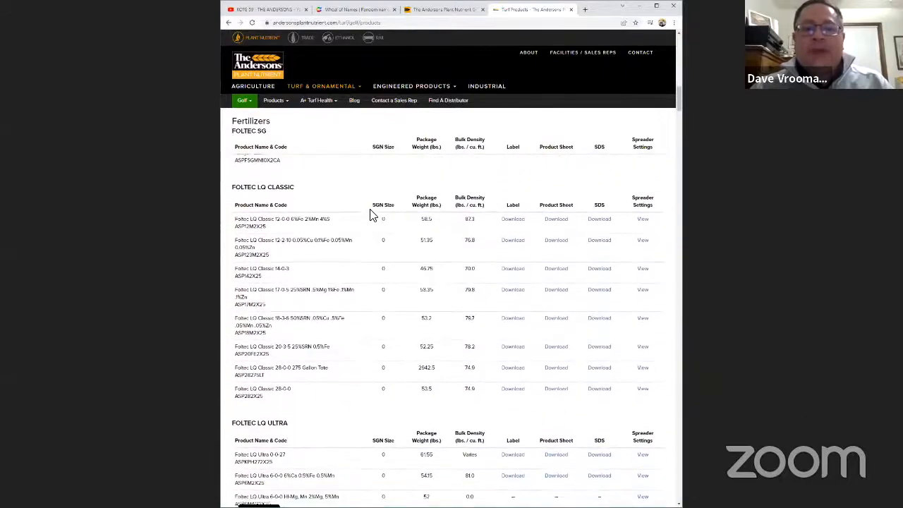
scroll("down", 3)
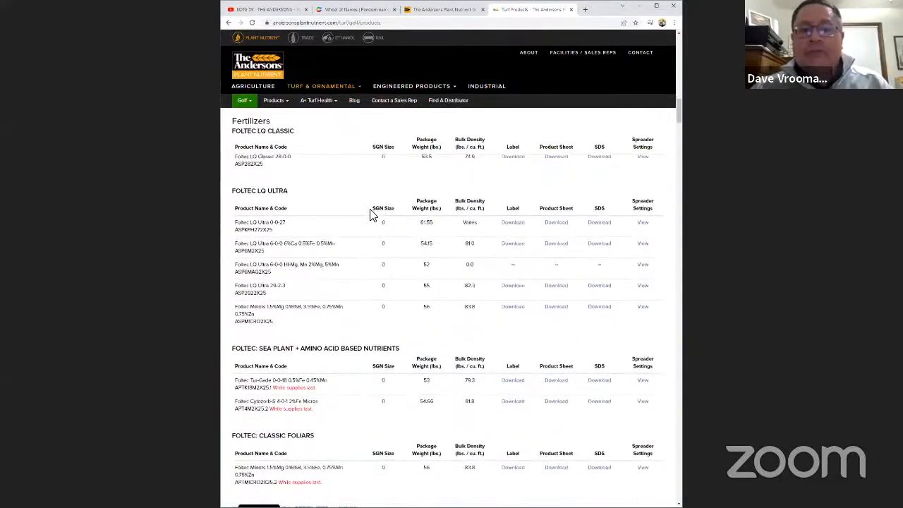
scroll("down", 3)
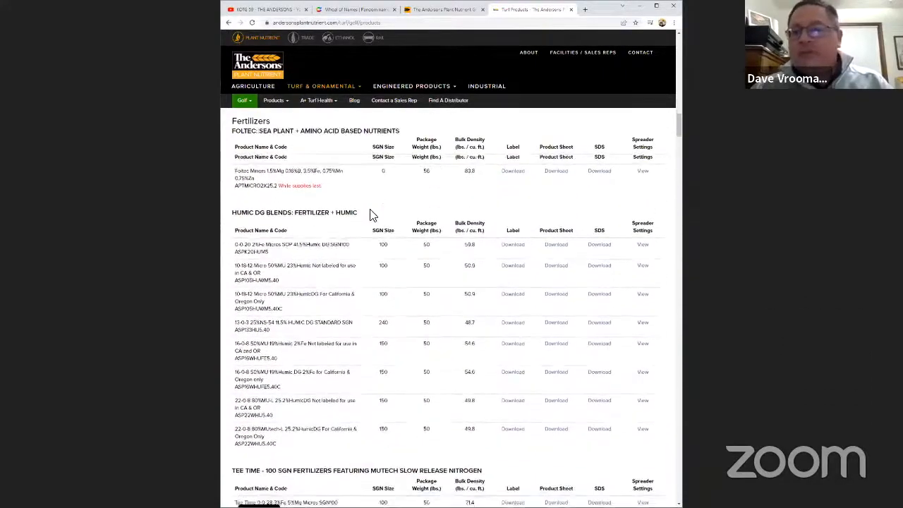
Scroll the Golf fertilizer tables past Tee Time, Poly-S, sprayable, specialty and Fortify-N lines into Organic Fertilizers.
scroll("down", 3)
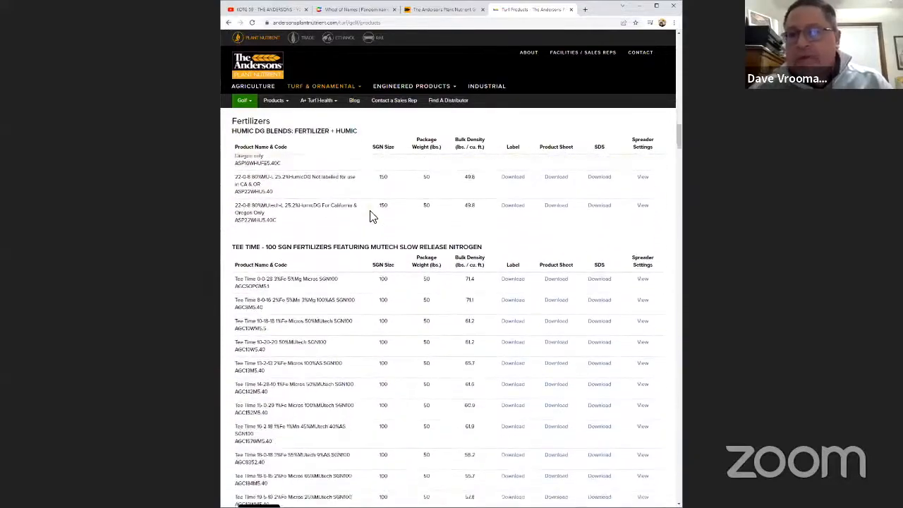
scroll("down", 3)
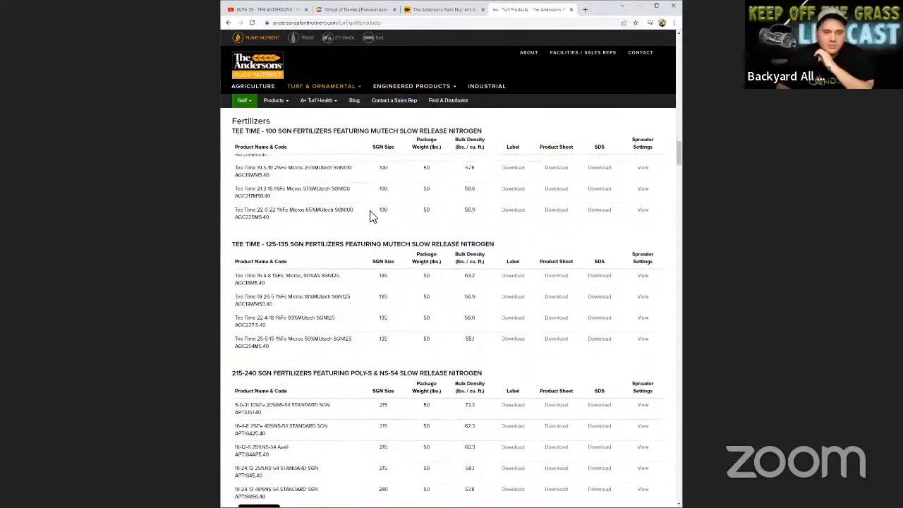
scroll("down", 3)
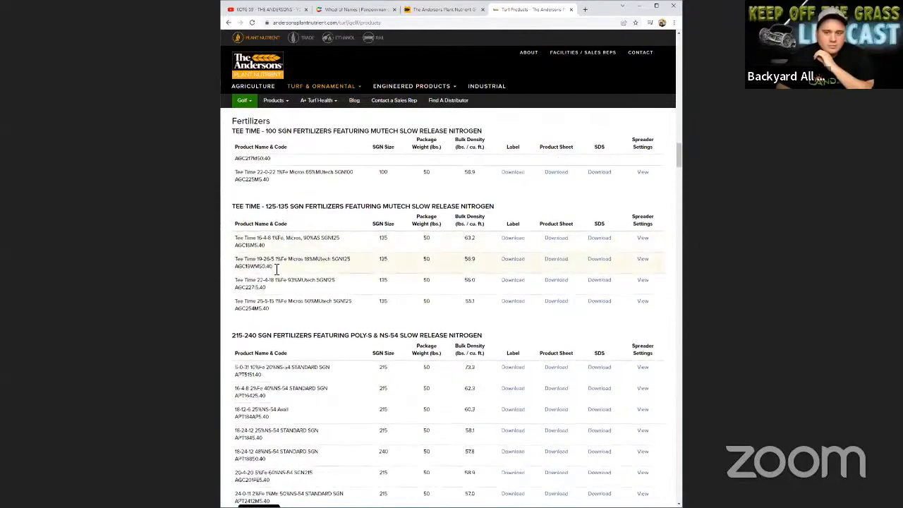
scroll("down", 3)
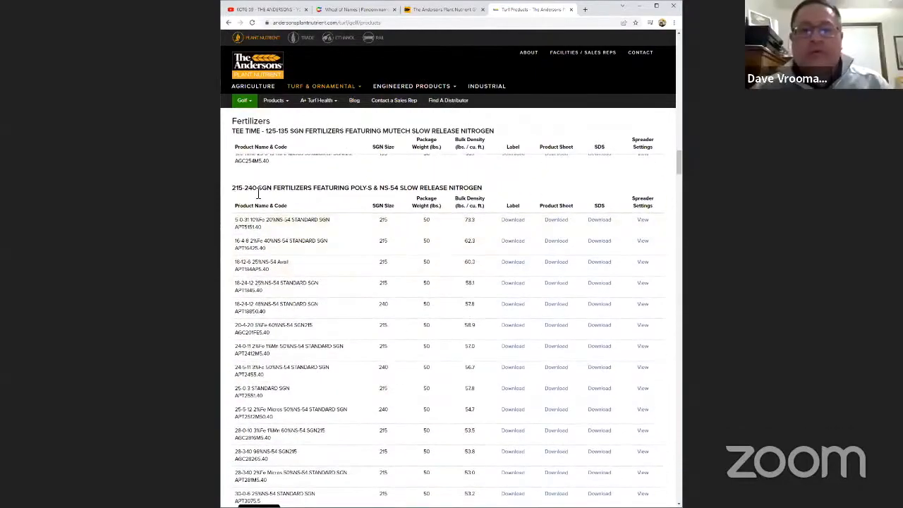
scroll("down", 3)
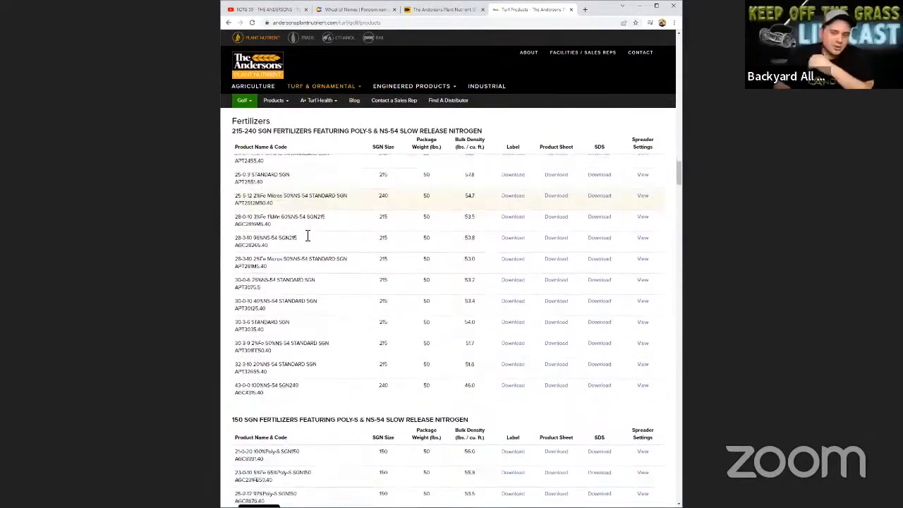
scroll("down", 3)
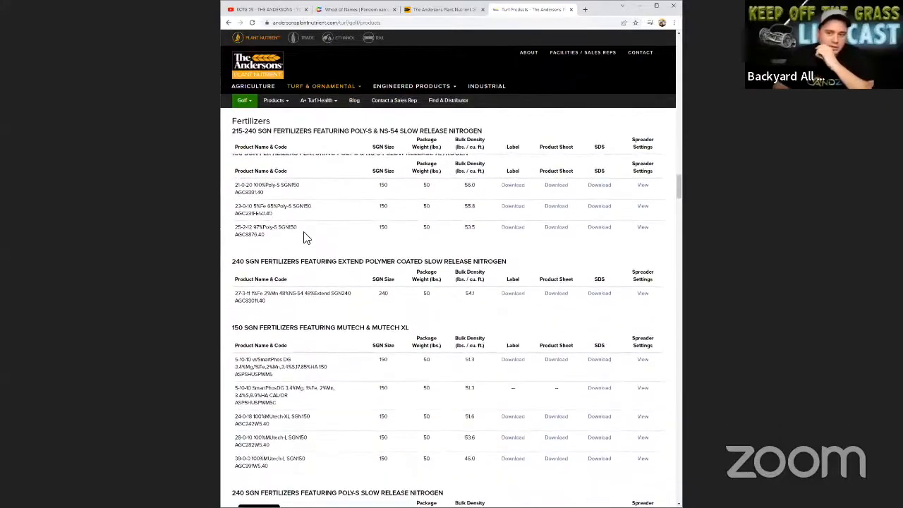
scroll("down", 3)
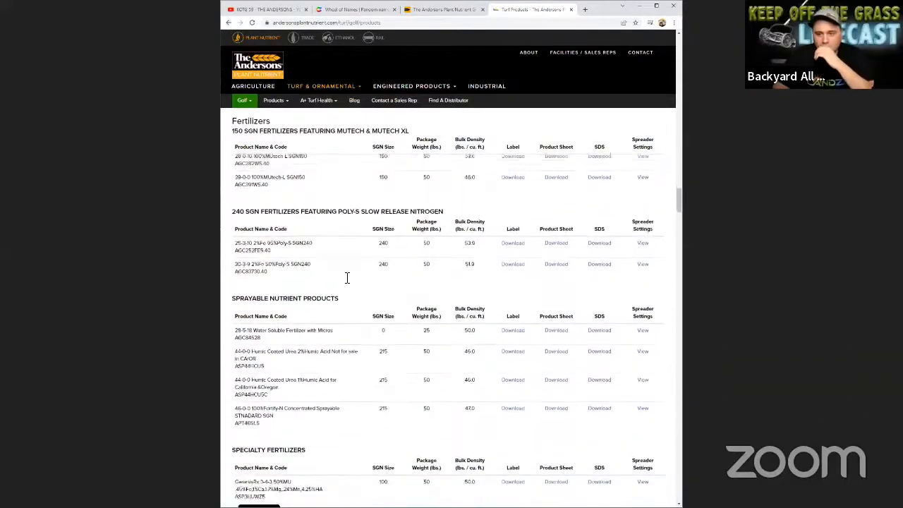
scroll("down", 3)
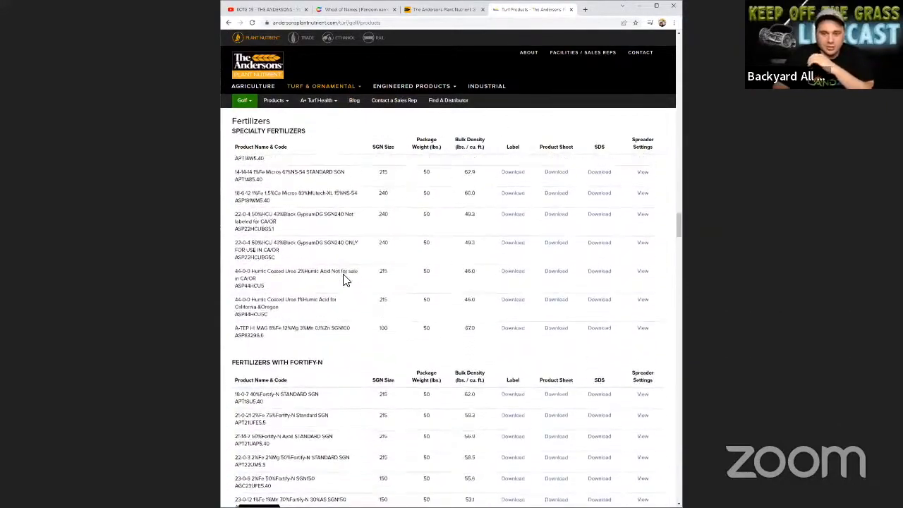
scroll("down", 3)
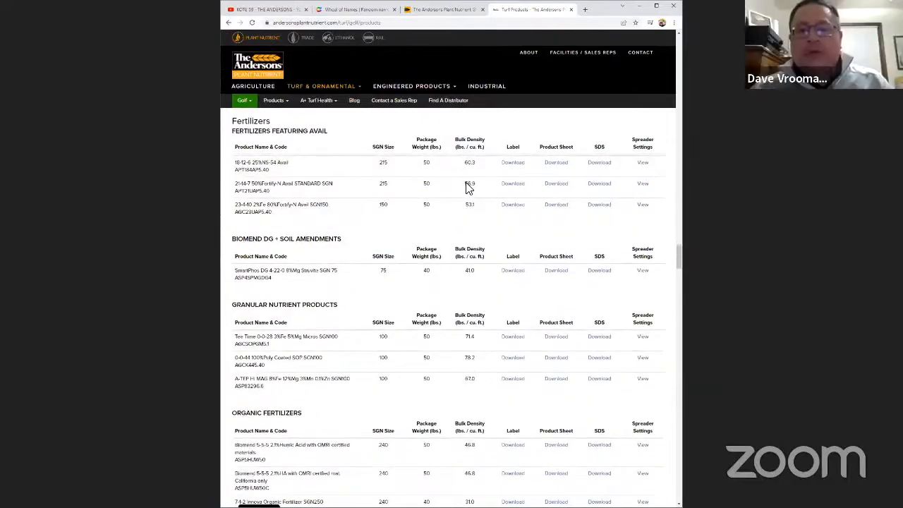